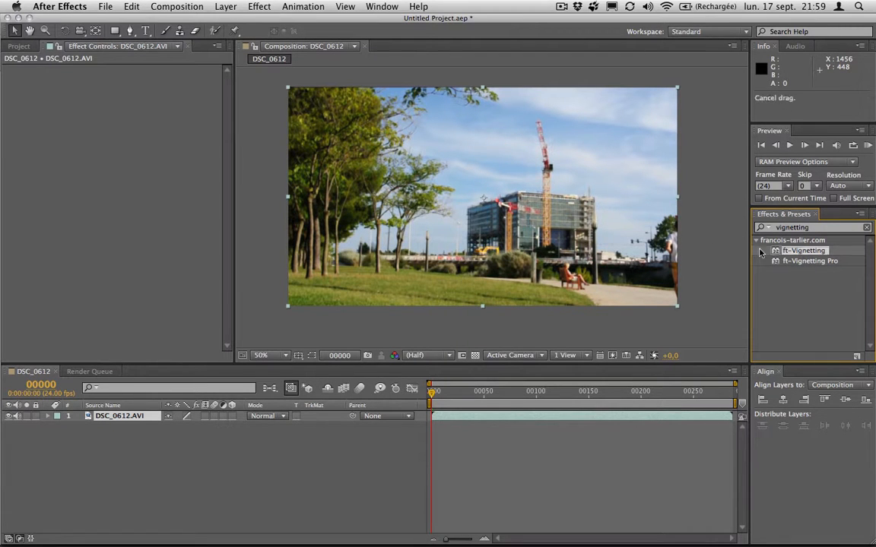
Apply ft-Vignetting to the DSC_0612.AVI park clip for a soft circular edge darkening
{"action": "double_click", "coordinate": [803, 250]}
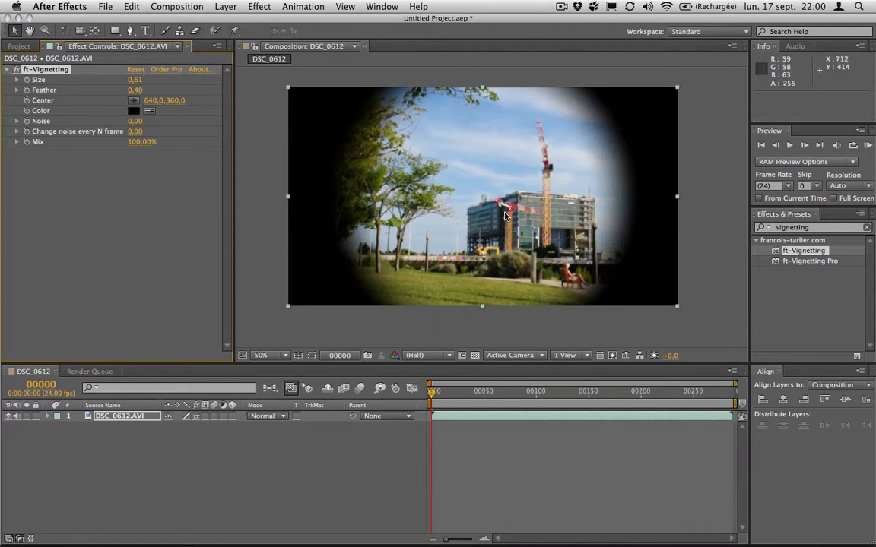
{"action": "left_click_drag", "start_coordinate": [498, 202], "coordinate": [475, 216]}
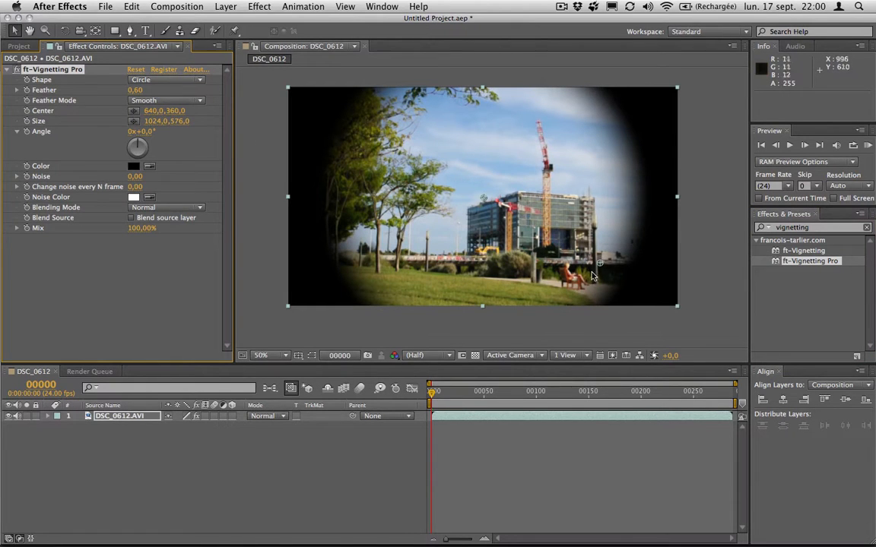
Switch the vignette shape to Ellipse and enlarge it to 1098×728
{"action": "left_click_drag", "start_coordinate": [601, 265], "coordinate": [570, 236]}
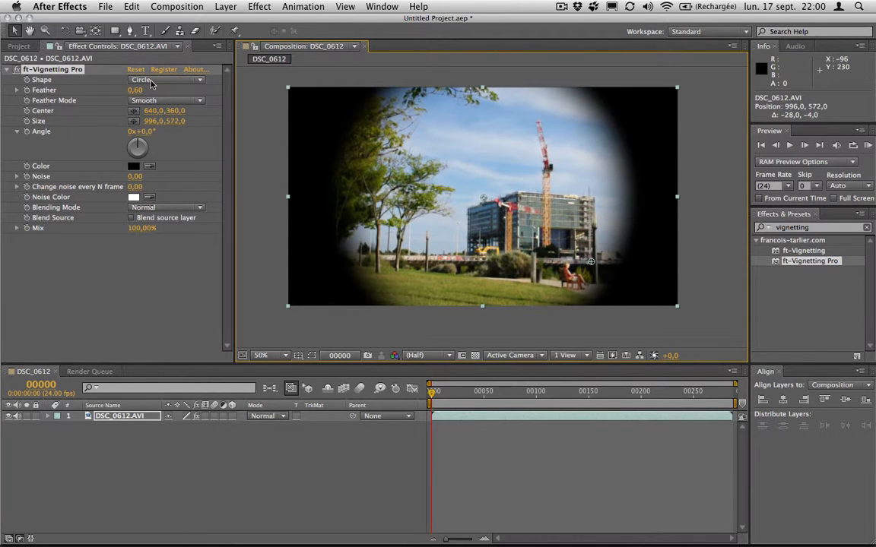
{"action": "left_click", "coordinate": [166, 79]}
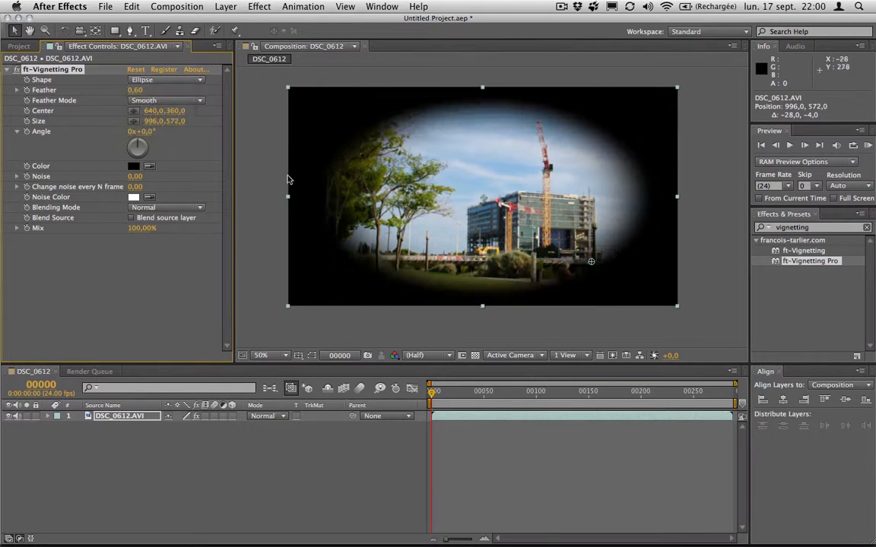
{"action": "left_click_drag", "start_coordinate": [591, 261], "coordinate": [611, 295]}
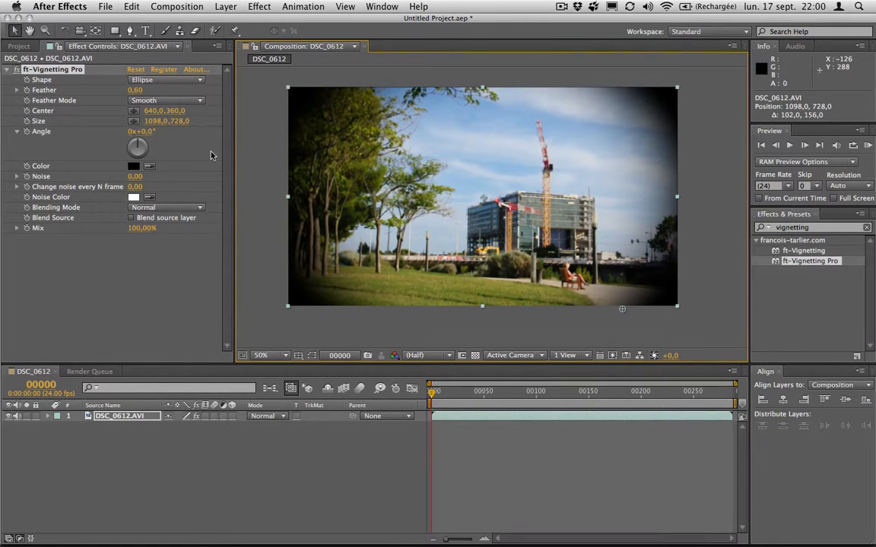
Make the vignette a 1072×868 rectangle with 0.31 feather, rotated about 23°
{"action": "left_click", "coordinate": [165, 79]}
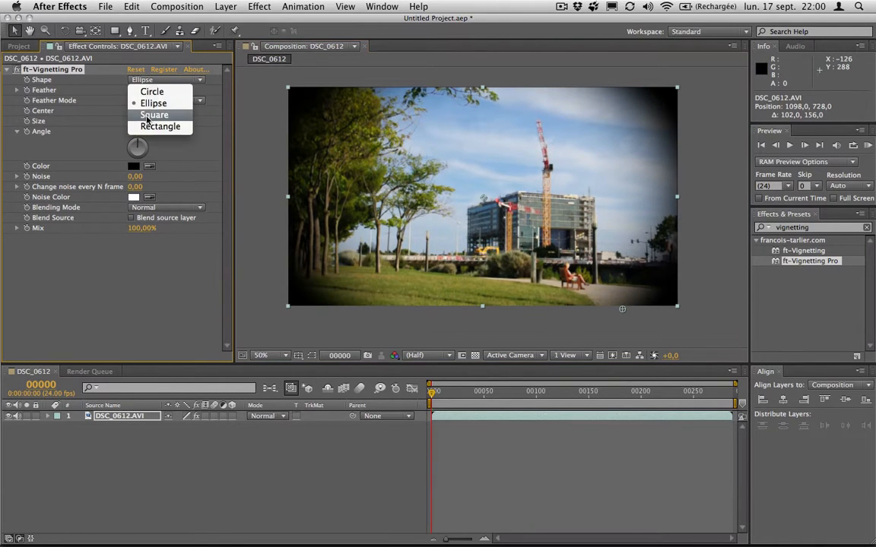
{"action": "left_click", "coordinate": [154, 114]}
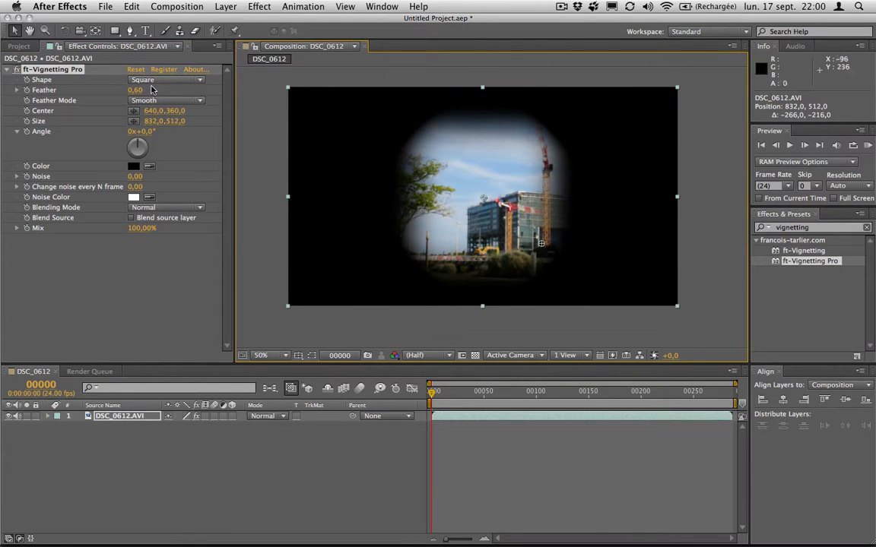
{"action": "mouse_move", "coordinate": [243, 171]}
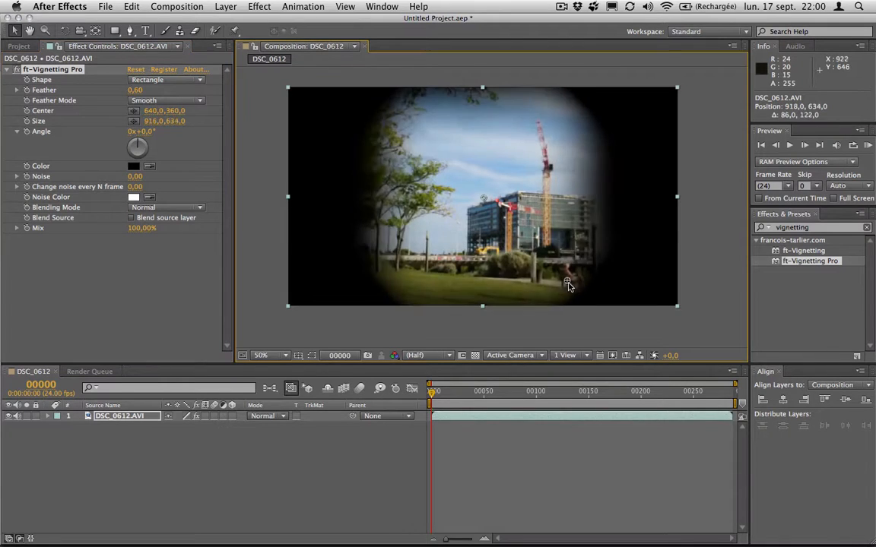
{"action": "left_click_drag", "start_coordinate": [566, 272], "coordinate": [539, 269]}
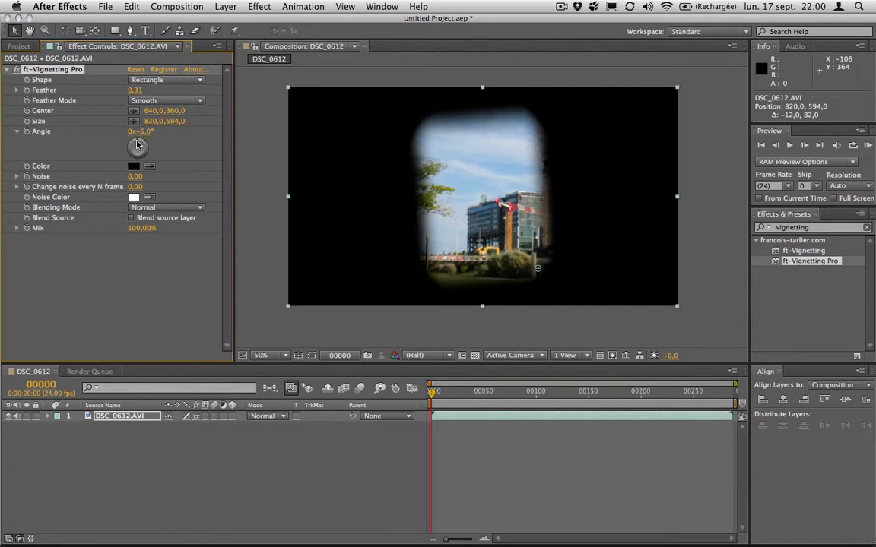
{"action": "left_click_drag", "start_coordinate": [138, 145], "coordinate": [148, 141]}
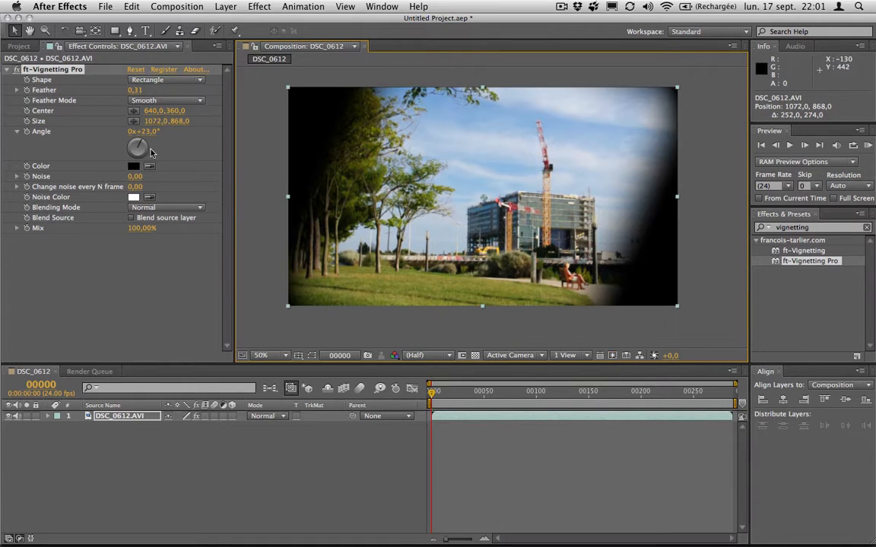
Fit the ellipse at 1146×712 and preview dark grey 212121 as the vignette colour
{"action": "left_click", "coordinate": [134, 166]}
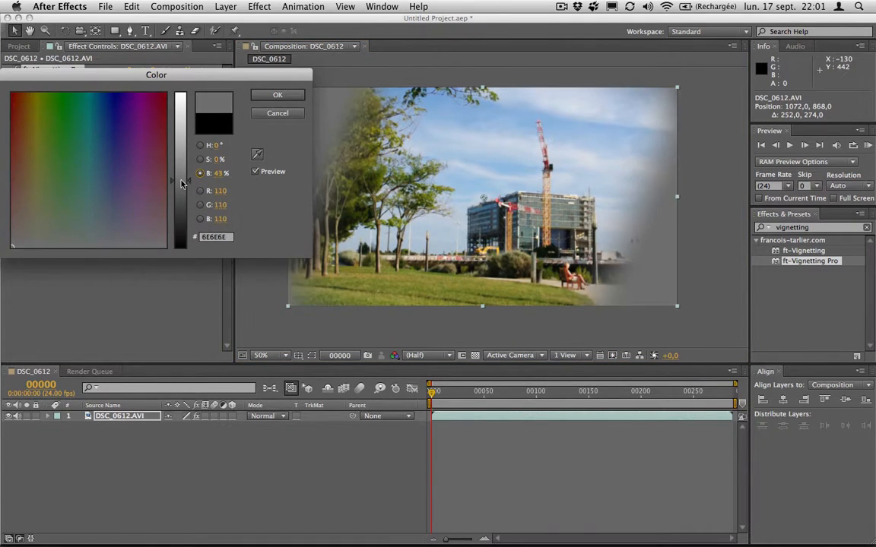
{"action": "left_click", "coordinate": [278, 94]}
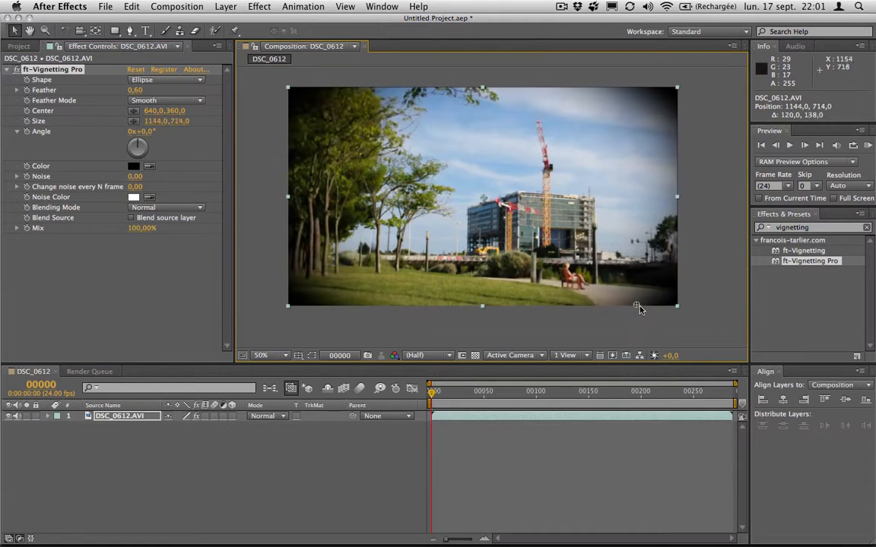
{"action": "left_click_drag", "start_coordinate": [637, 306], "coordinate": [646, 315]}
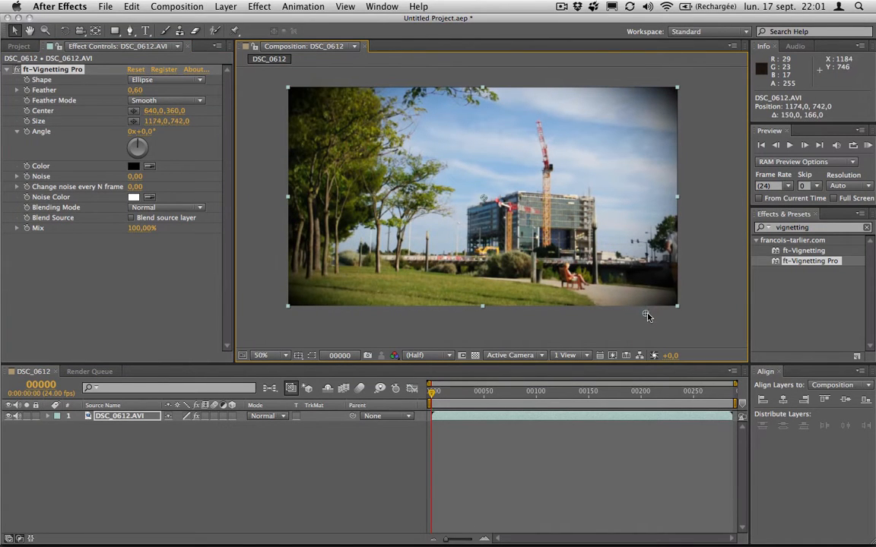
{"action": "left_click_drag", "start_coordinate": [646, 314], "coordinate": [637, 304]}
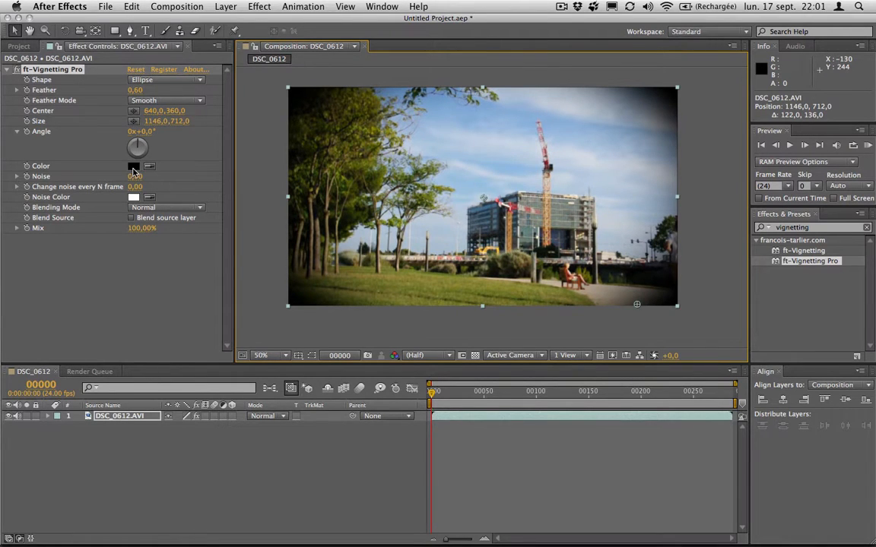
{"action": "left_click", "coordinate": [134, 166]}
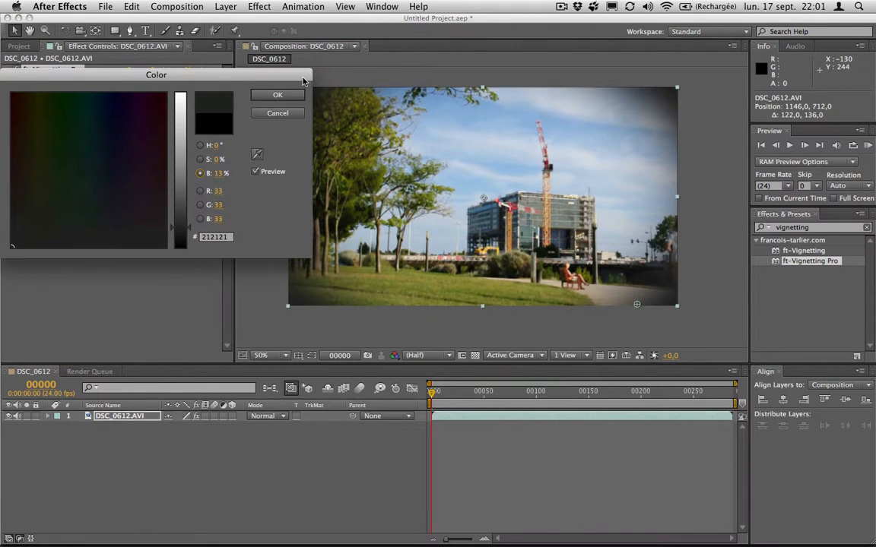
Apply the dark grey vignette colour and add 0.14 noise with white noise colour
{"action": "left_click", "coordinate": [278, 94]}
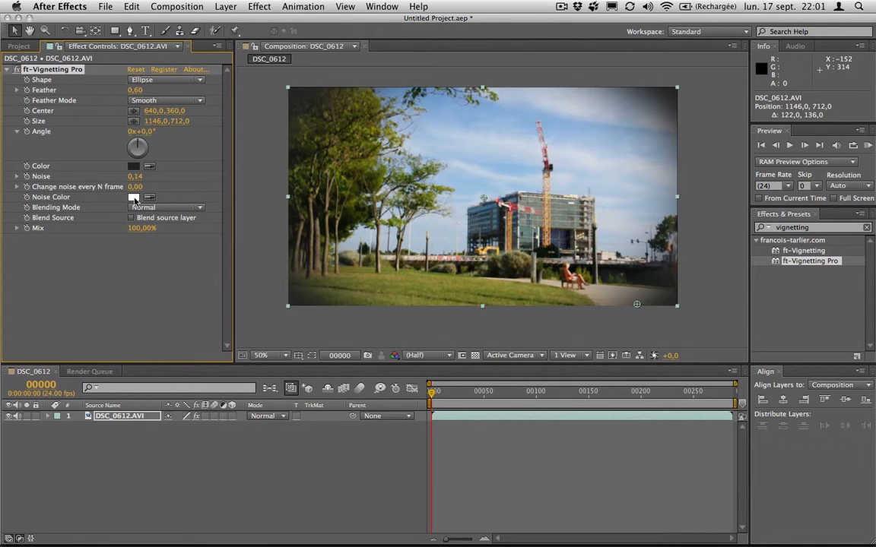
{"action": "left_click", "coordinate": [133, 197]}
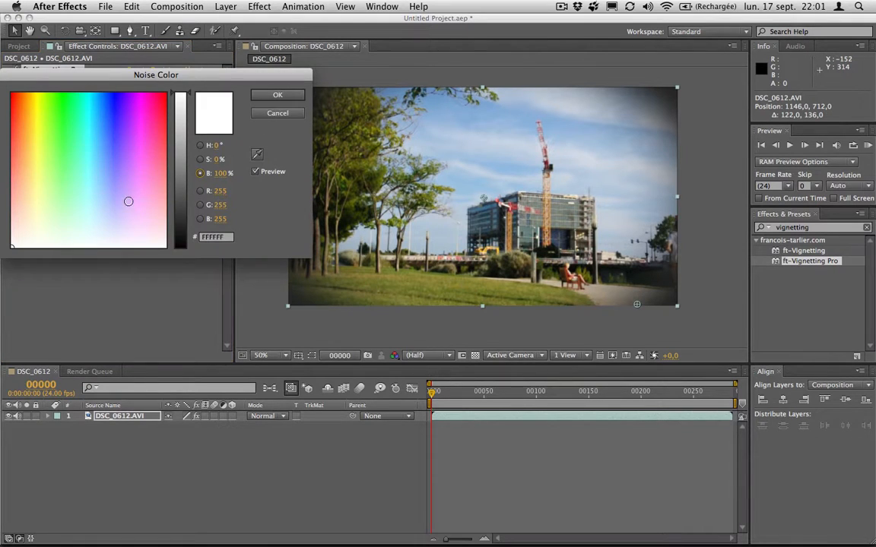
{"action": "left_click", "coordinate": [99, 150]}
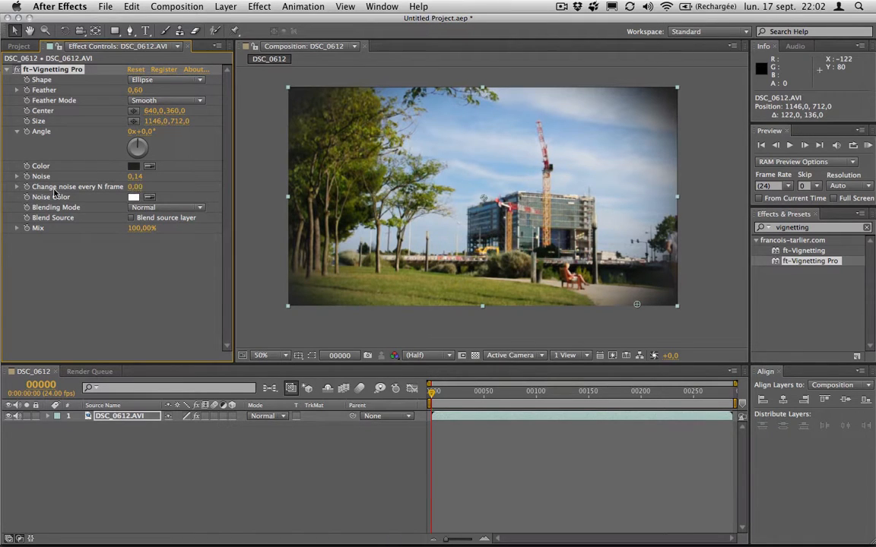
{"action": "mouse_move", "coordinate": [118, 192]}
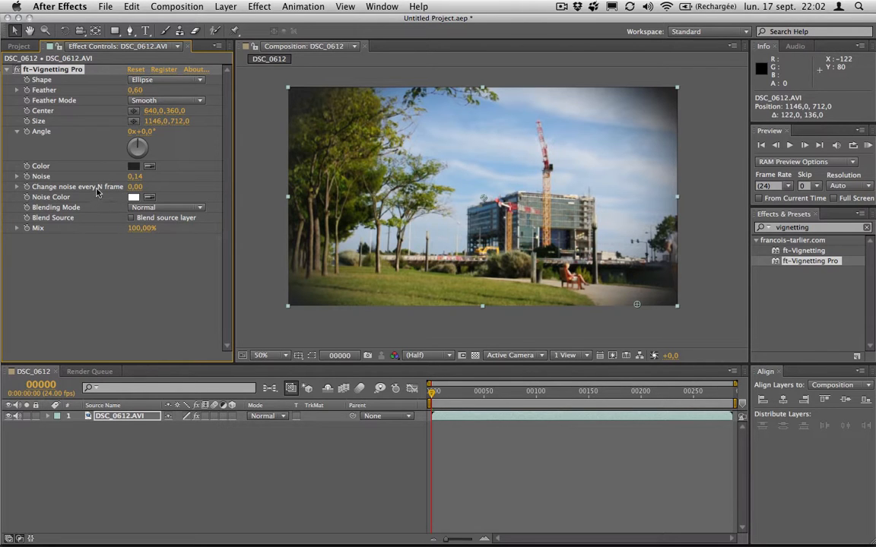
{"action": "mouse_move", "coordinate": [285, 447]}
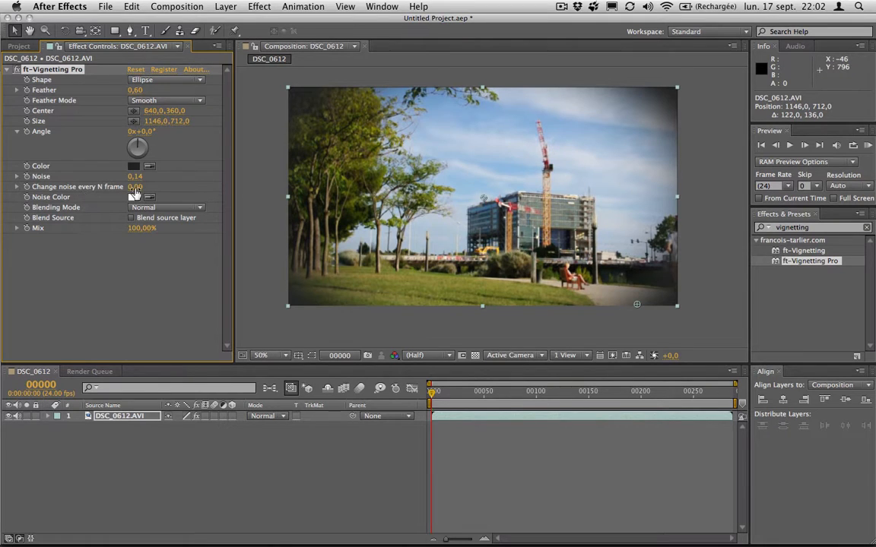
Set 'Change noise every N frame' to 1
{"action": "left_click", "coordinate": [136, 186]}
{"action": "type", "text": "1"}
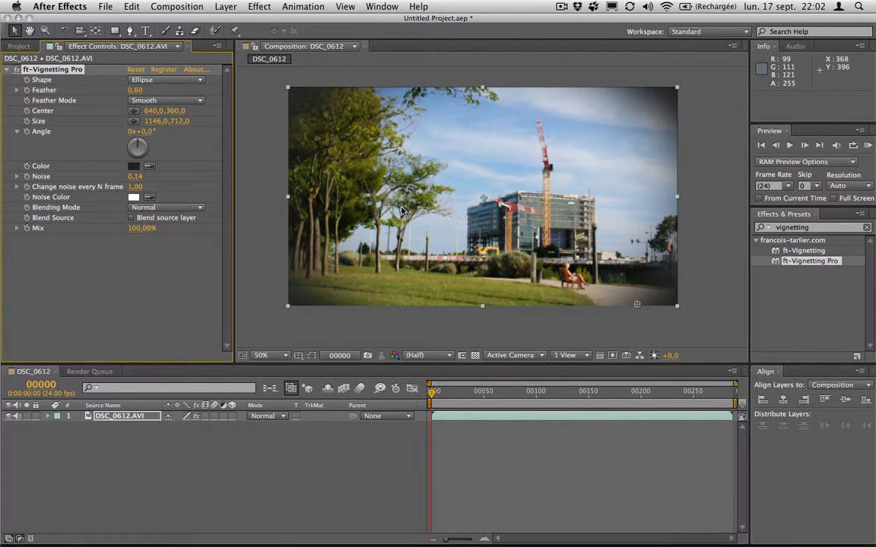
{"action": "mouse_move", "coordinate": [372, 264]}
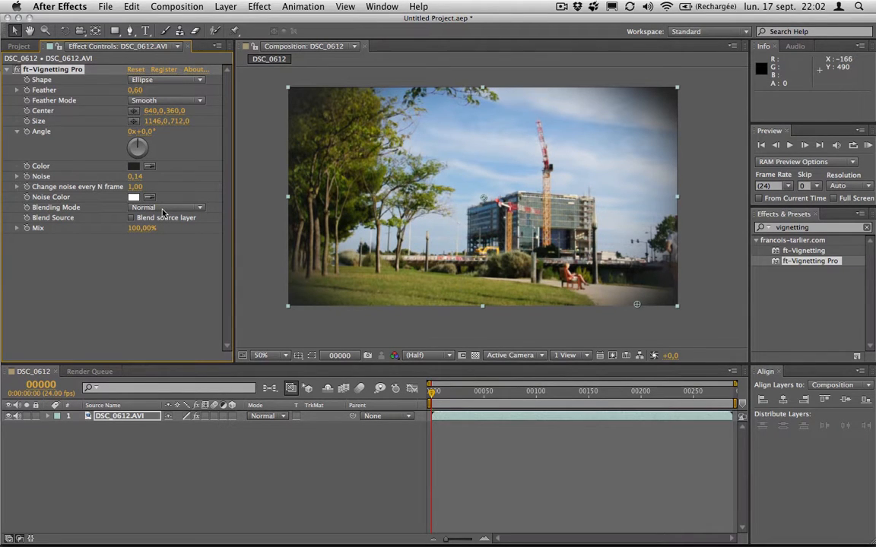
{"action": "mouse_move", "coordinate": [65, 211]}
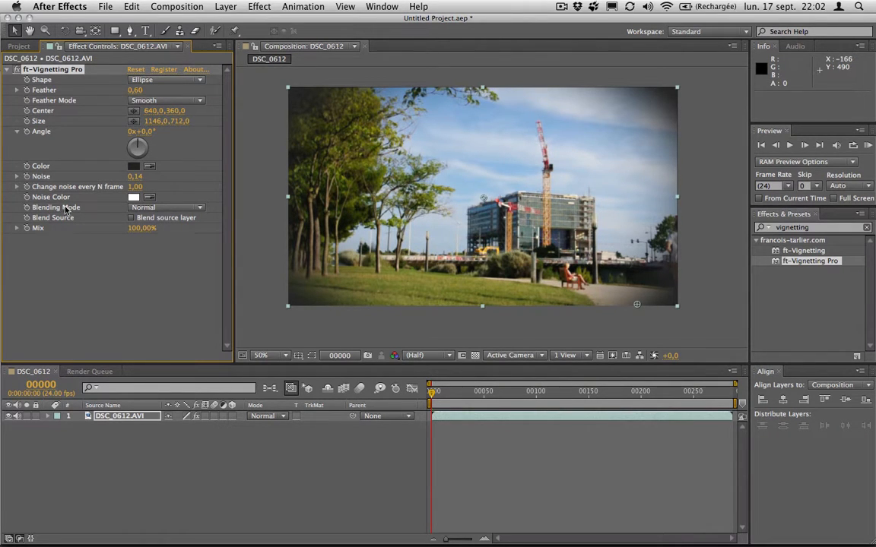
Try Multiply and Add blending, return to Normal, and lower Mix to 60%
{"action": "left_click", "coordinate": [166, 207]}
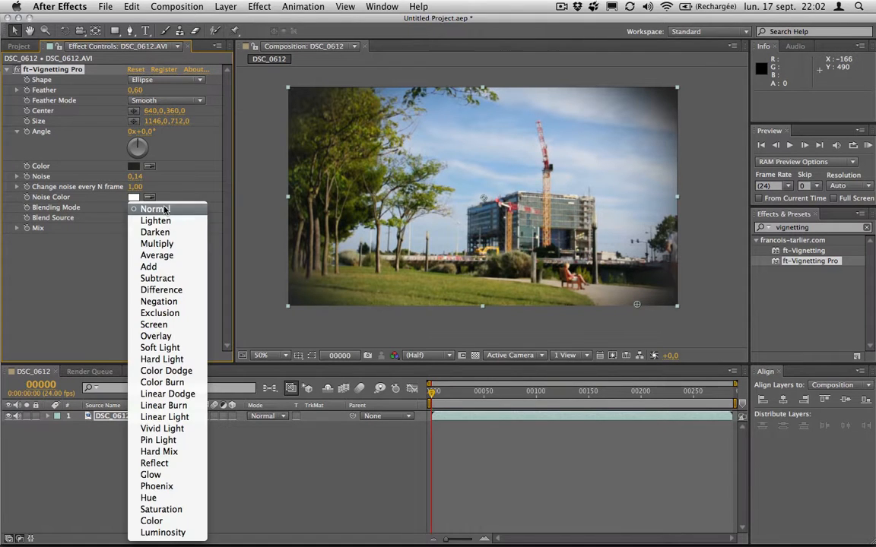
{"action": "mouse_move", "coordinate": [156, 244]}
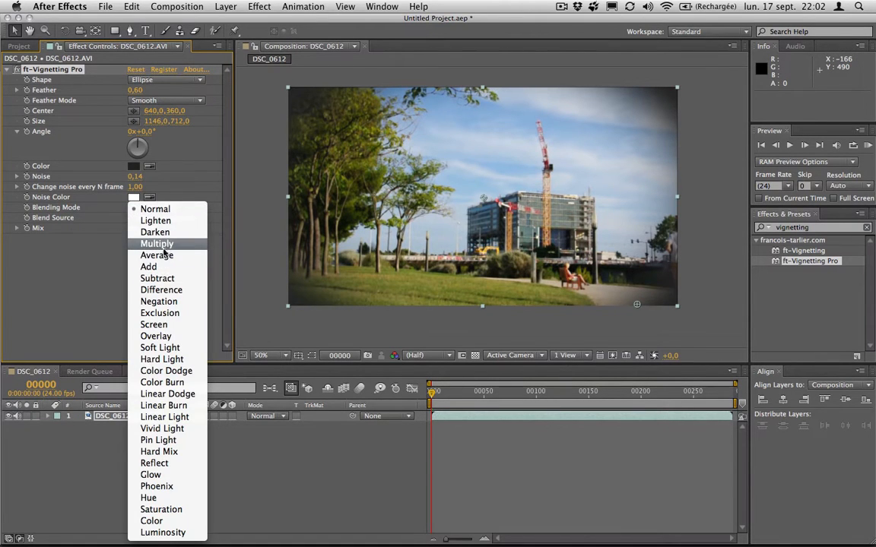
{"action": "left_click", "coordinate": [157, 244]}
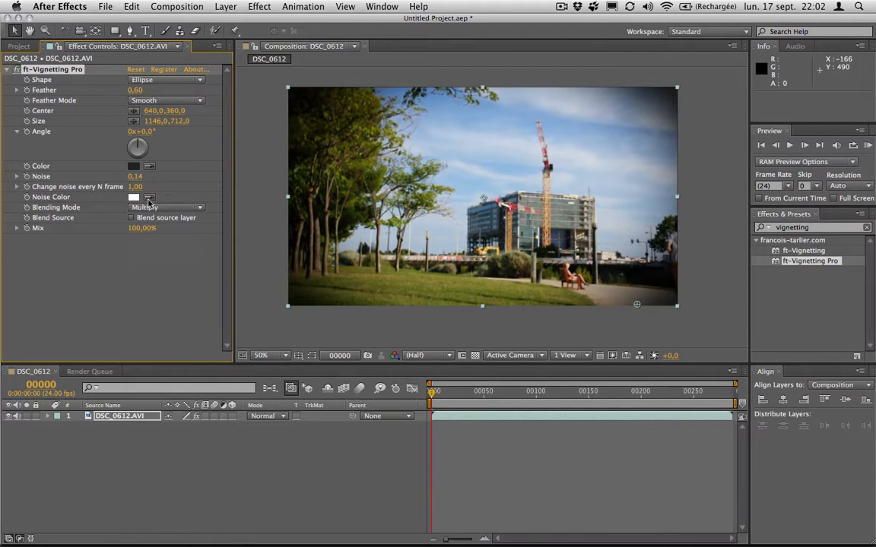
{"action": "left_click", "coordinate": [166, 207]}
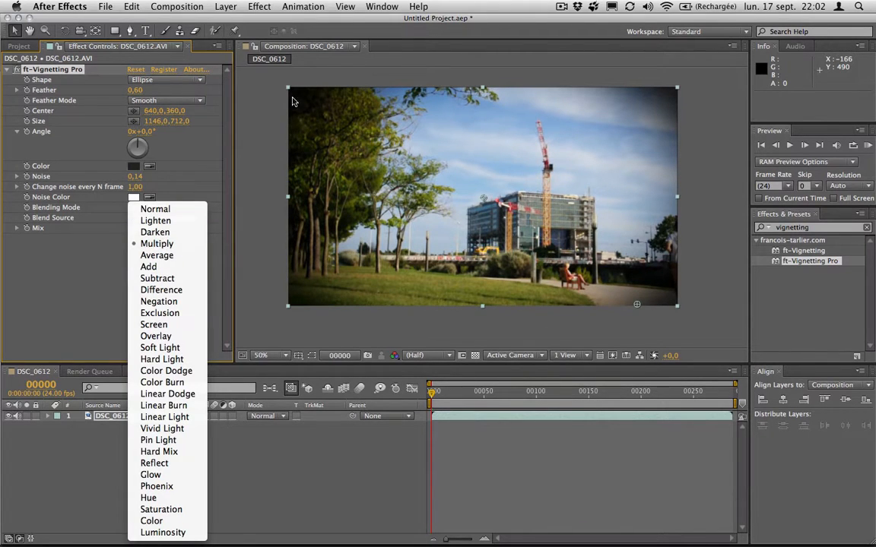
{"action": "mouse_move", "coordinate": [474, 257]}
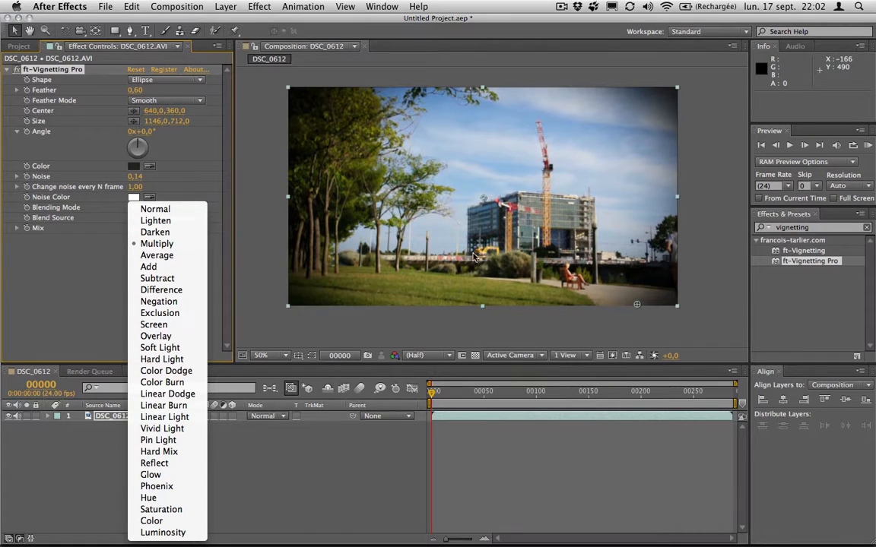
{"action": "mouse_move", "coordinate": [460, 266]}
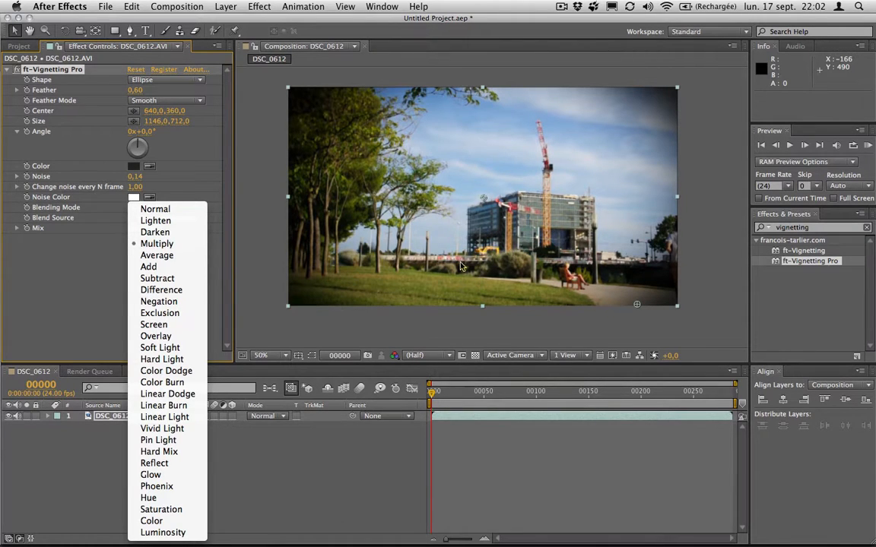
{"action": "mouse_move", "coordinate": [472, 234]}
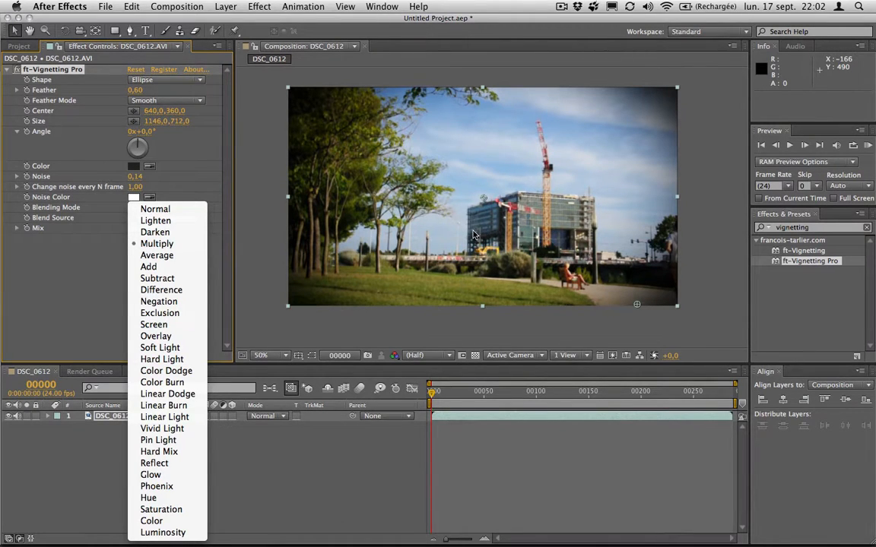
{"action": "mouse_move", "coordinate": [148, 267]}
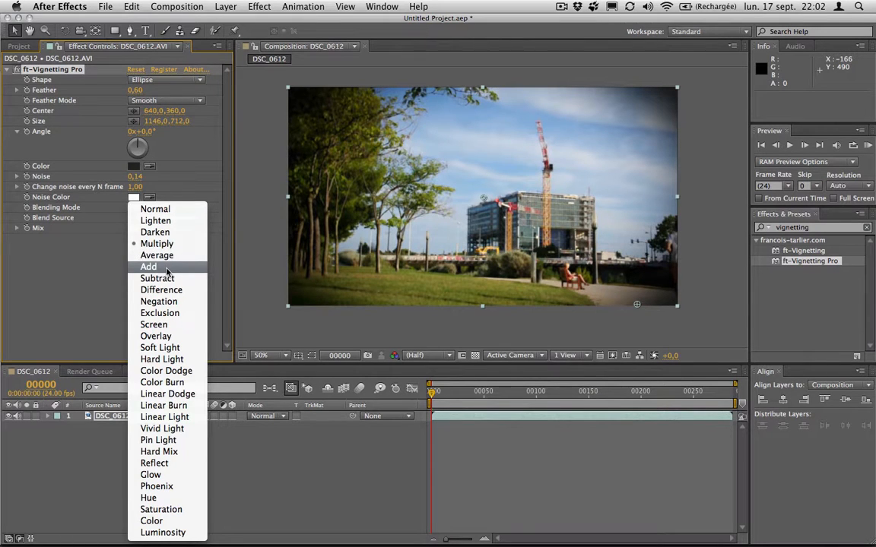
{"action": "left_click", "coordinate": [148, 267]}
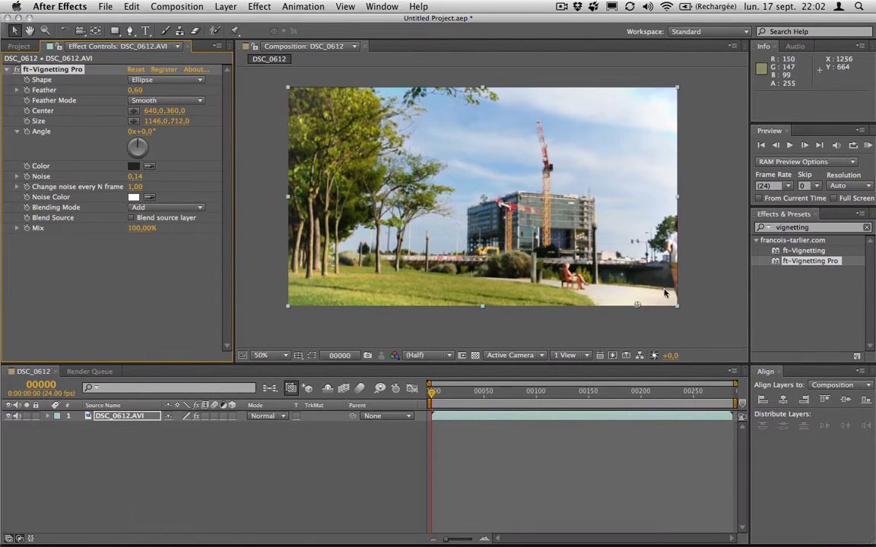
{"action": "mouse_move", "coordinate": [362, 110]}
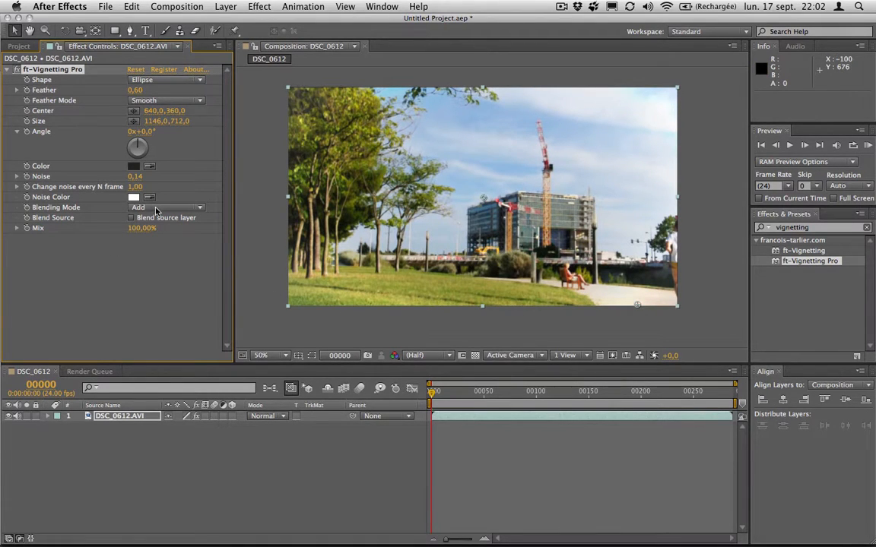
{"action": "left_click", "coordinate": [166, 207]}
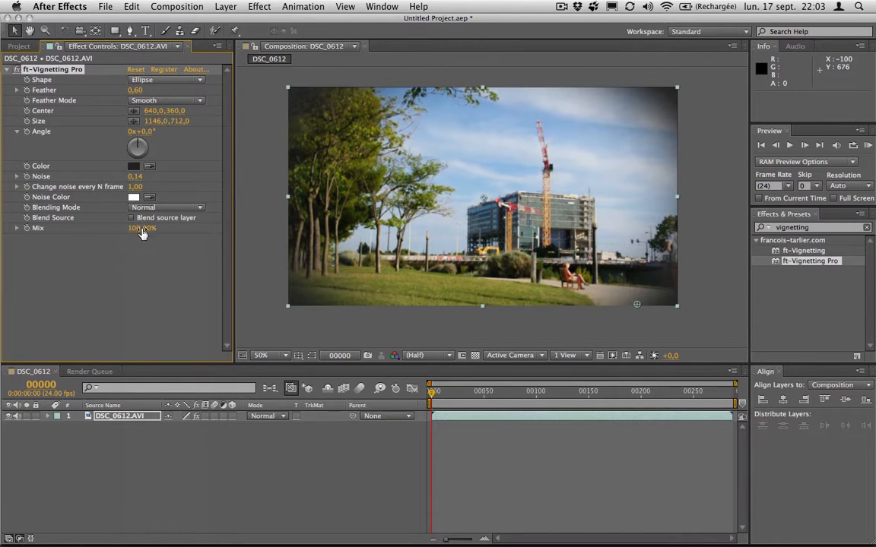
{"action": "left_click_drag", "start_coordinate": [152, 229], "coordinate": [137, 228]}
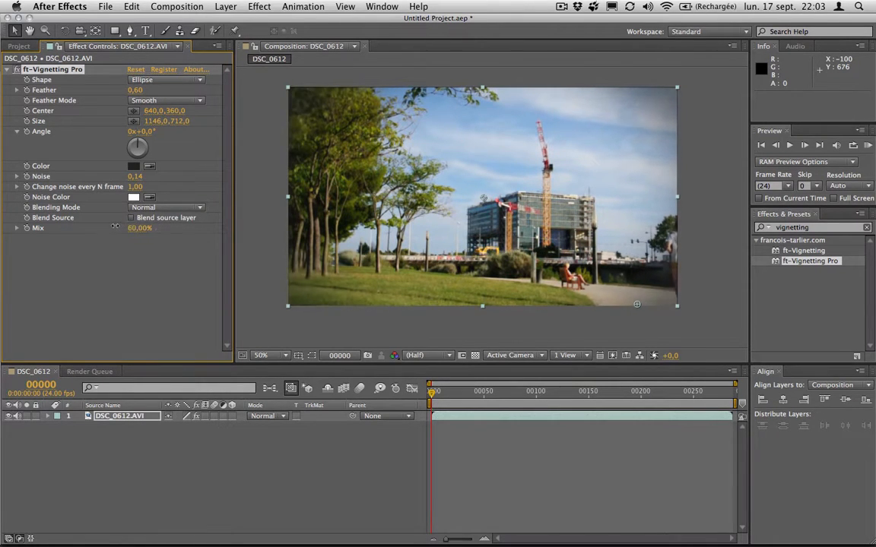